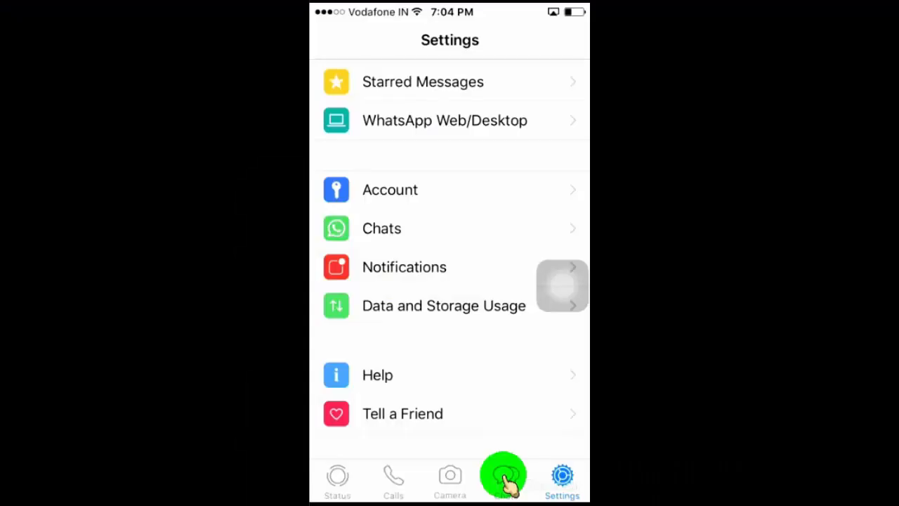
Step: View a contact's 'seen today at…' status in their chat, then reach the Last Seen privacy options
left_click(506, 477)
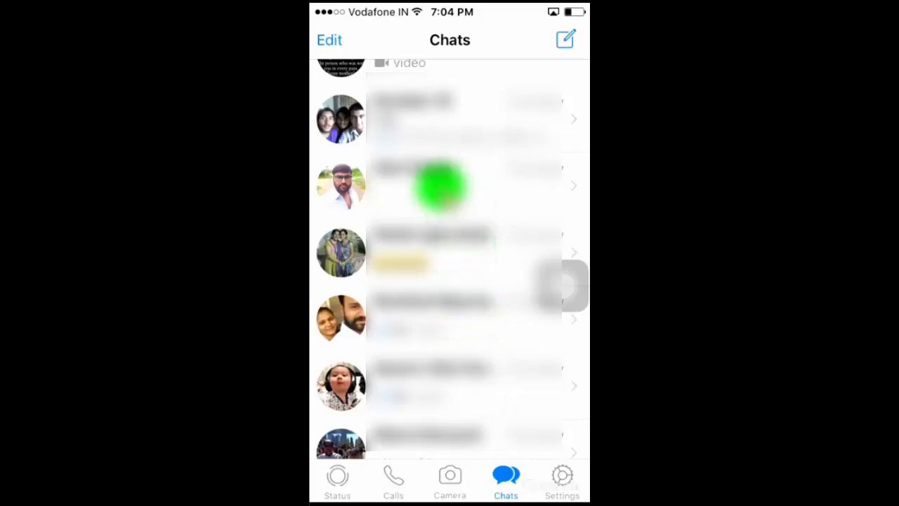
left_click(438, 186)
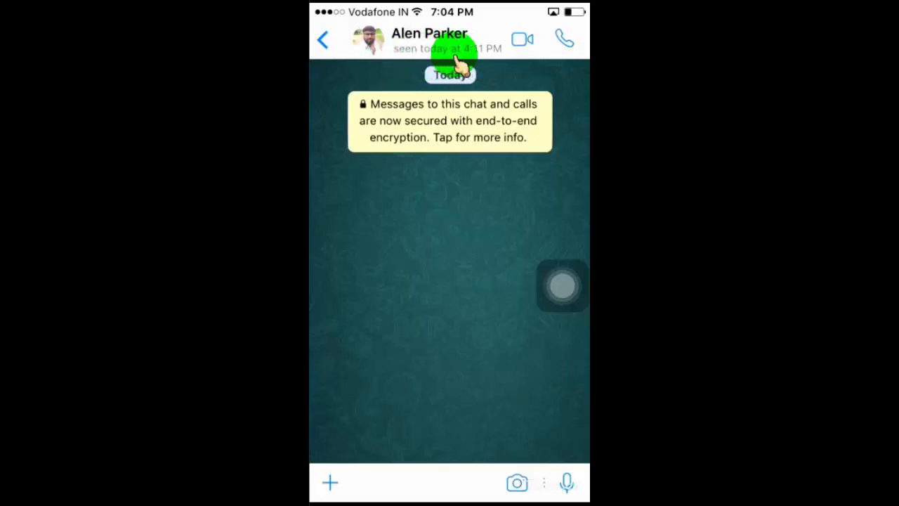
left_click(562, 478)
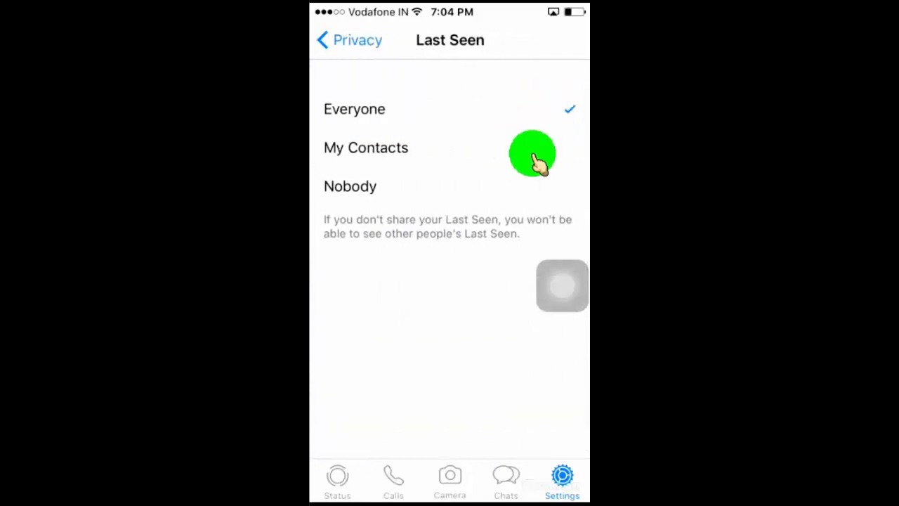
mouse_move(533, 176)
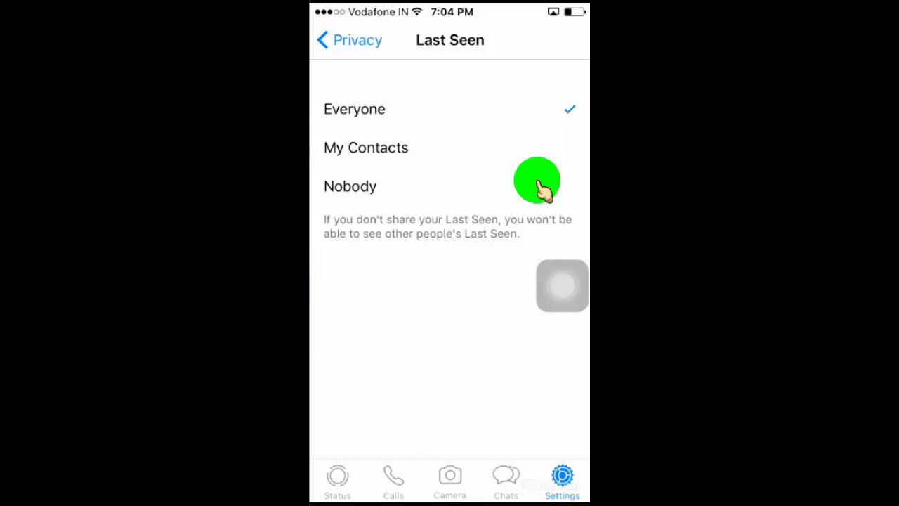
Step: Change Last Seen from My Contacts to Nobody so no one can see it
left_click(365, 148)
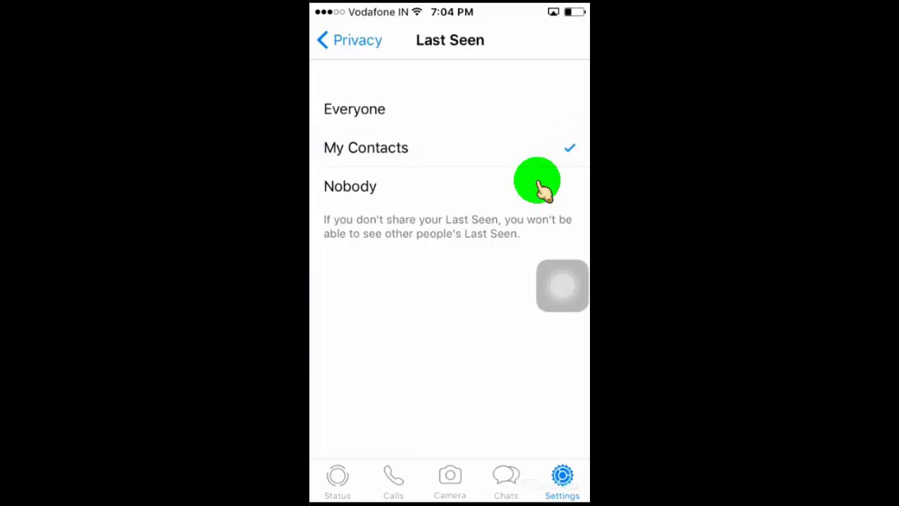
left_click(350, 185)
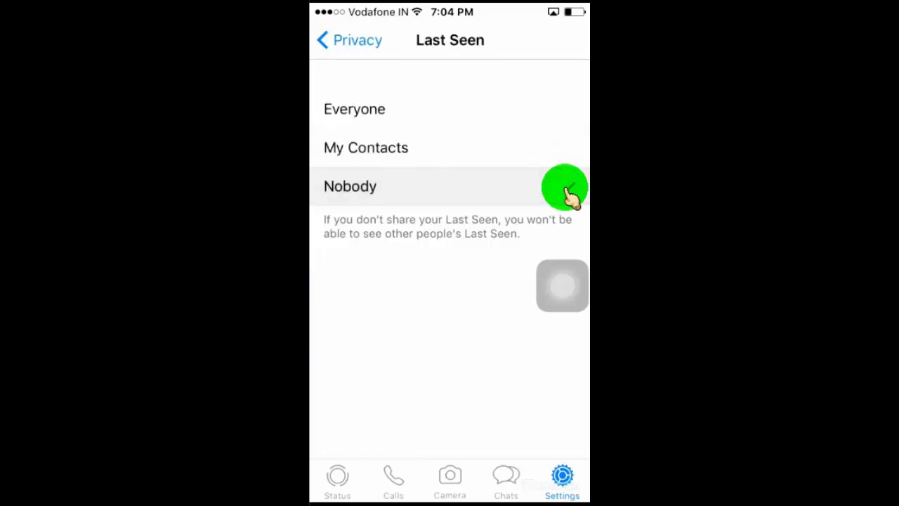
left_click(350, 185)
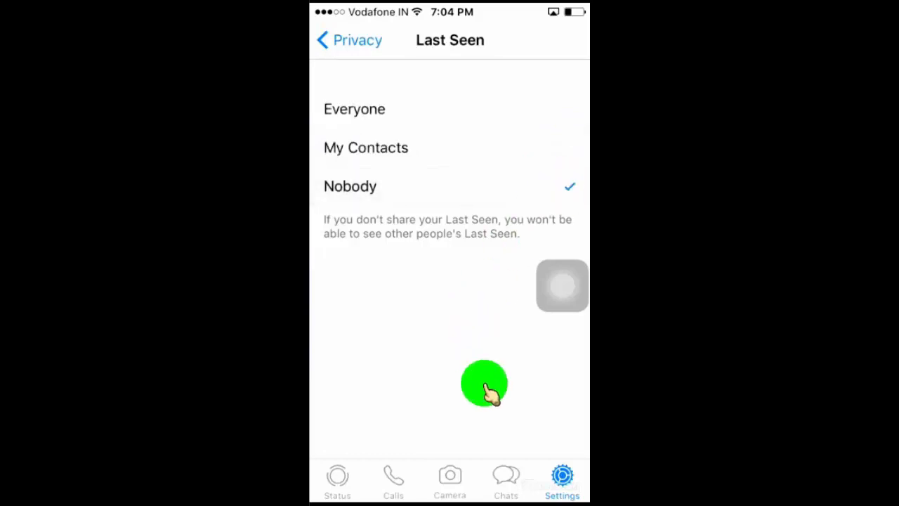
mouse_move(502, 478)
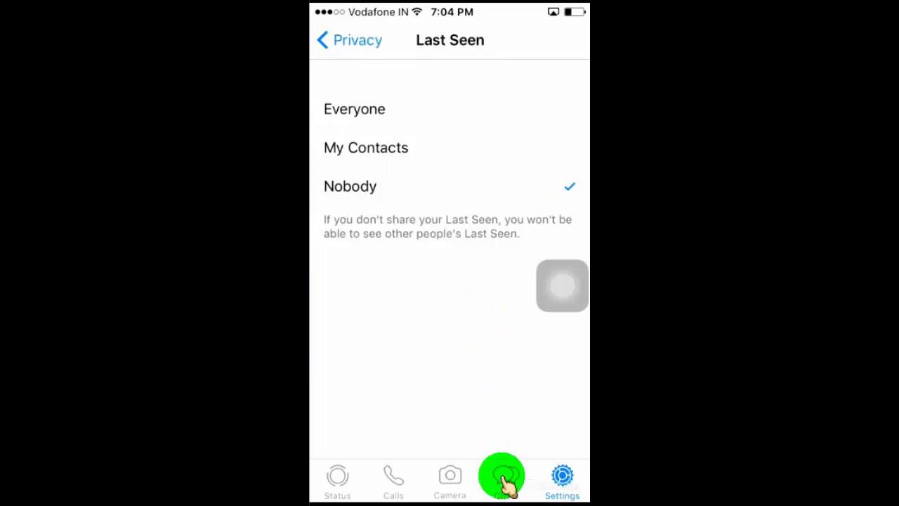